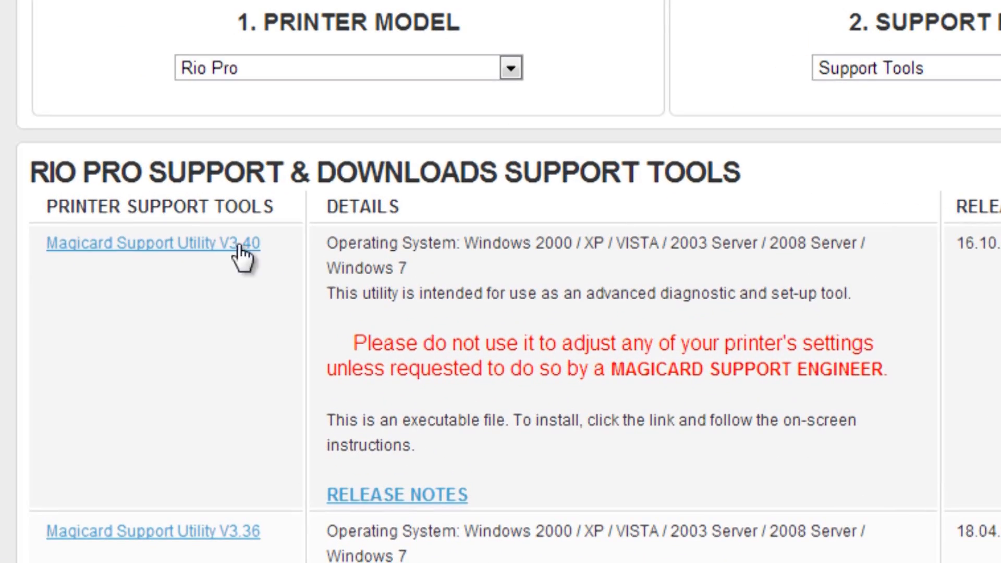
mouse_move(198, 255)
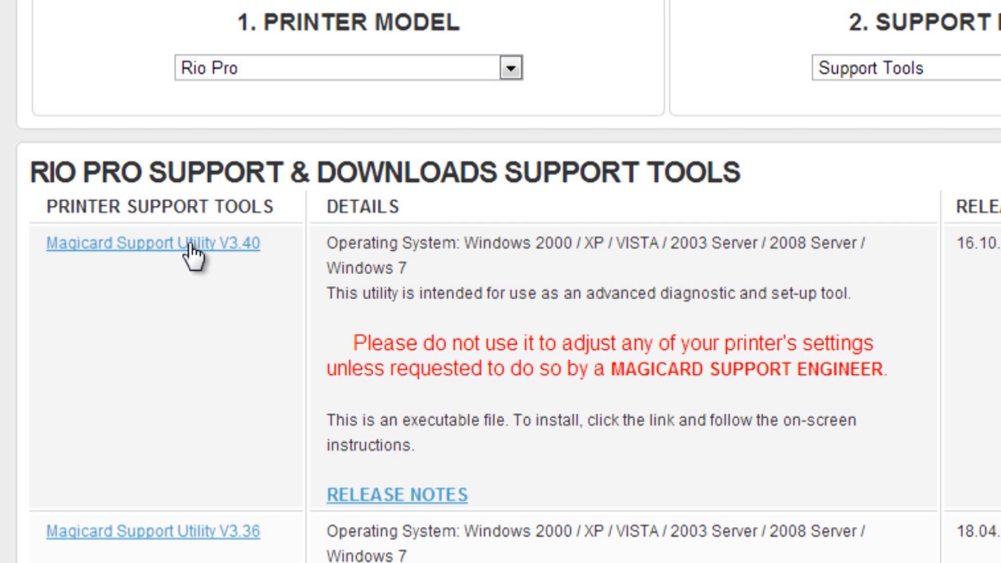
Download and launch the Magicard Support Utility V3.40 installer for the Rio Pro.
left_click(159, 243)
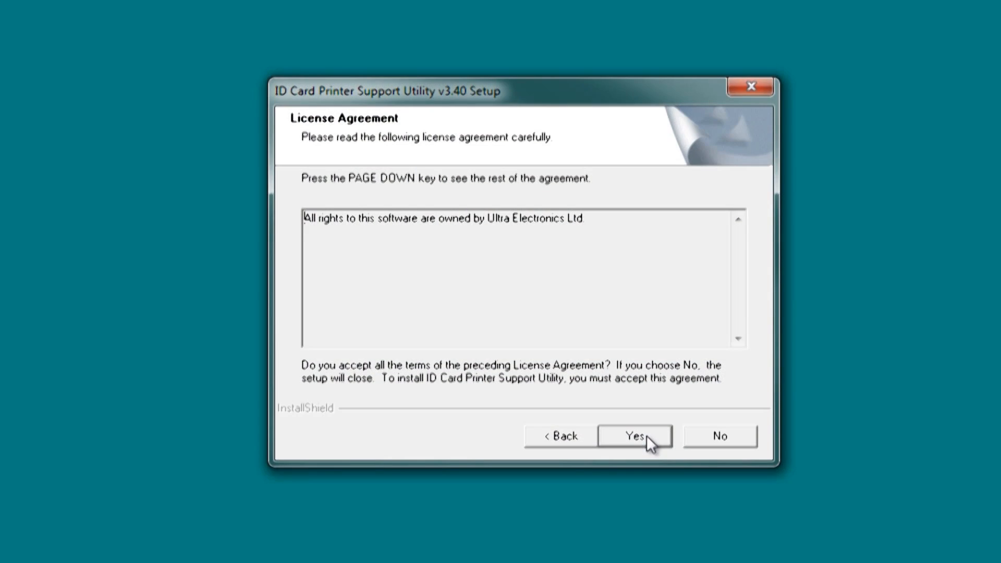
Accept the license and finish installing ID Card Printer Support Utility v3.40.
left_click(634, 436)
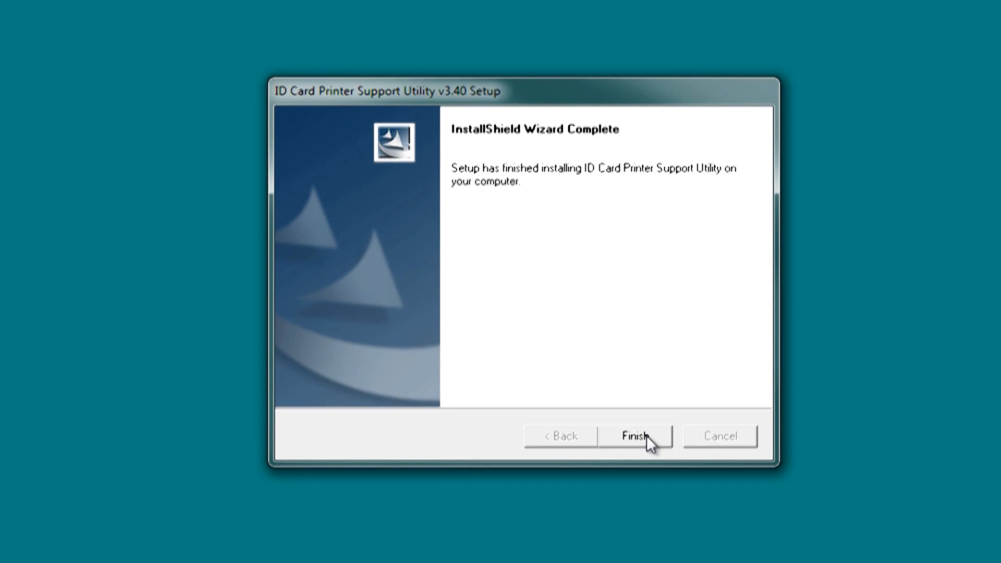
left_click(635, 436)
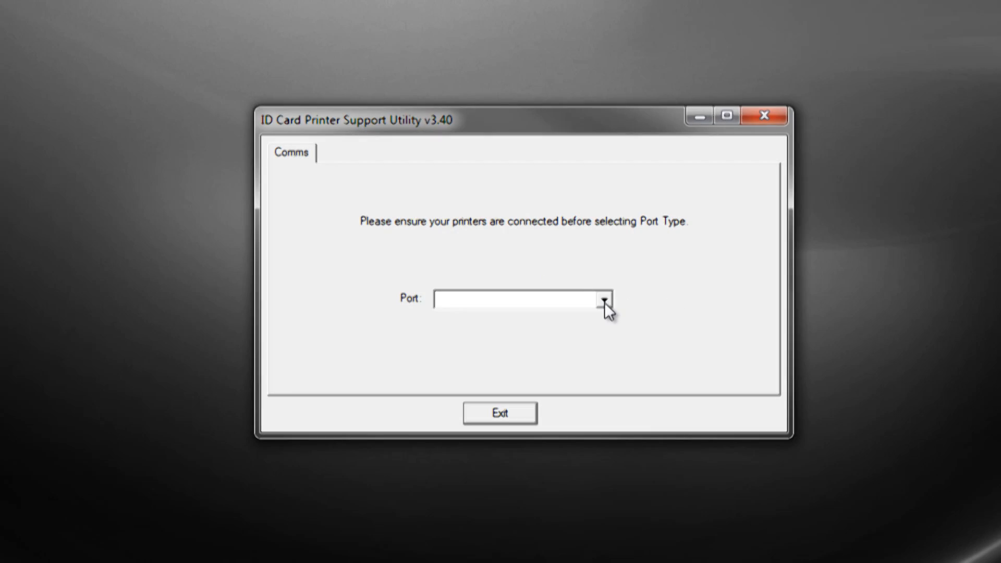
Connect to the Magicard Rio Pro over the USB port and show its Ethernet settings.
left_click(603, 298)
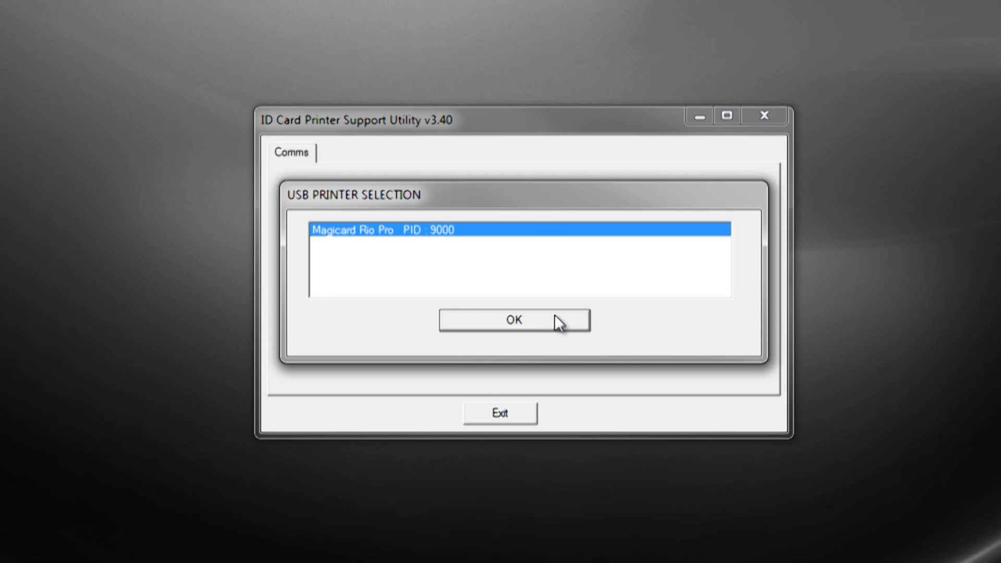
left_click(513, 320)
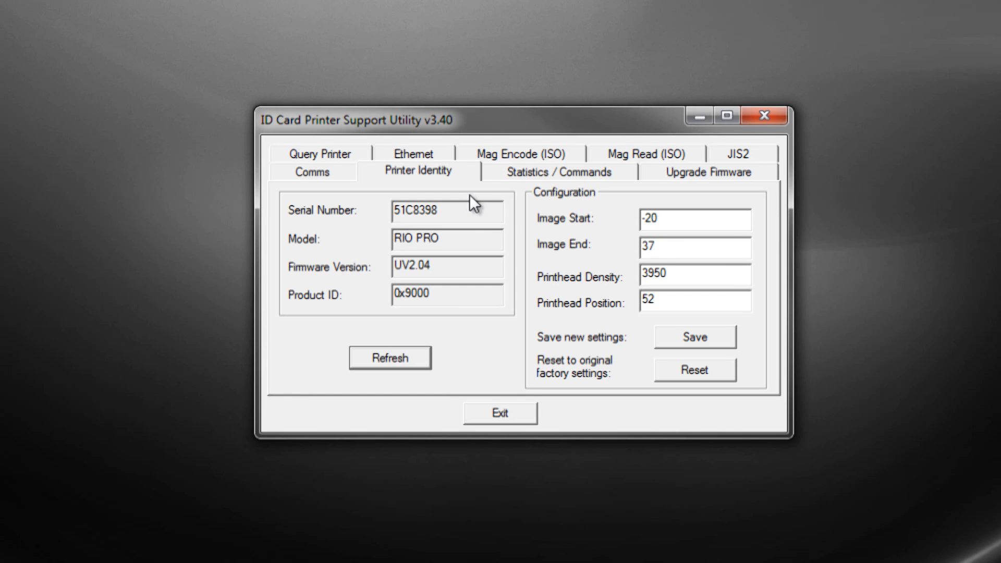
left_click(412, 153)
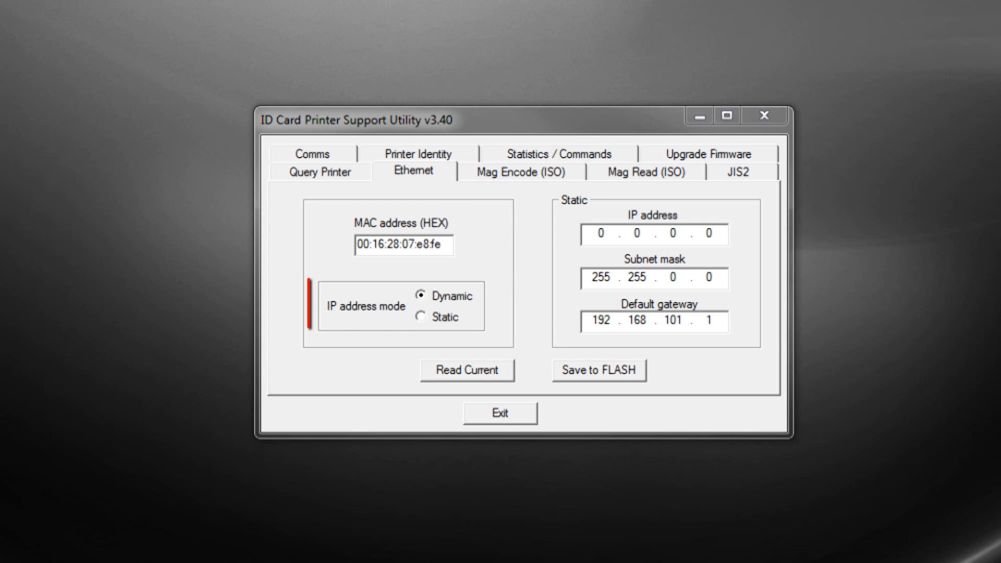
mouse_move(428, 325)
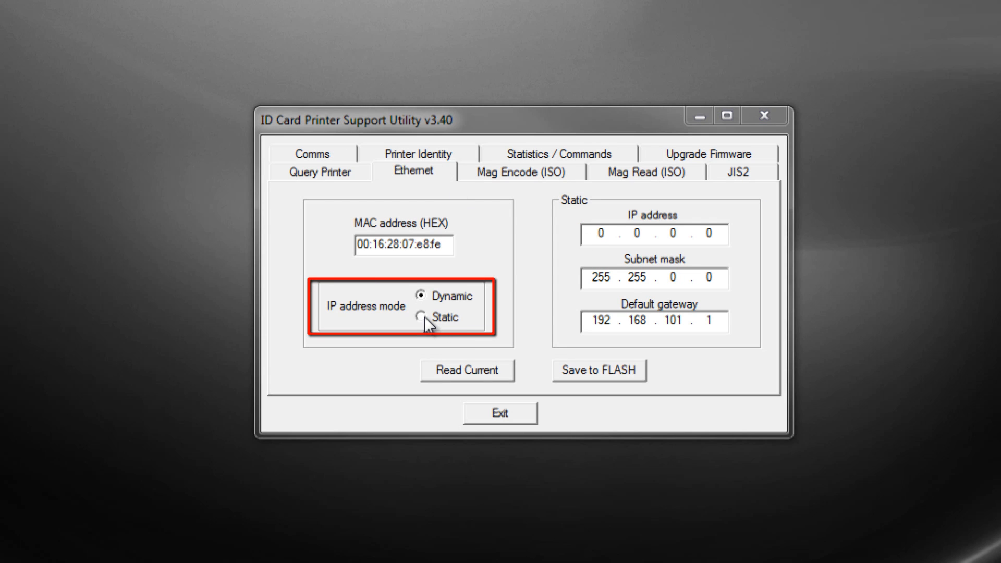
Set the IP mode to Static with address 10.0.3.48 and subnet mask 255.255.255.0.
left_click(421, 318)
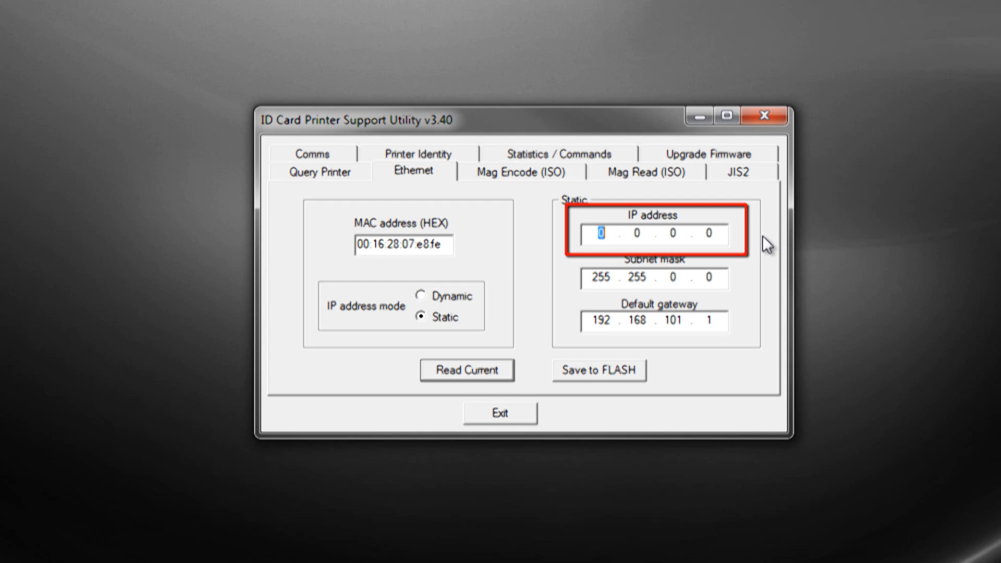
type("10")
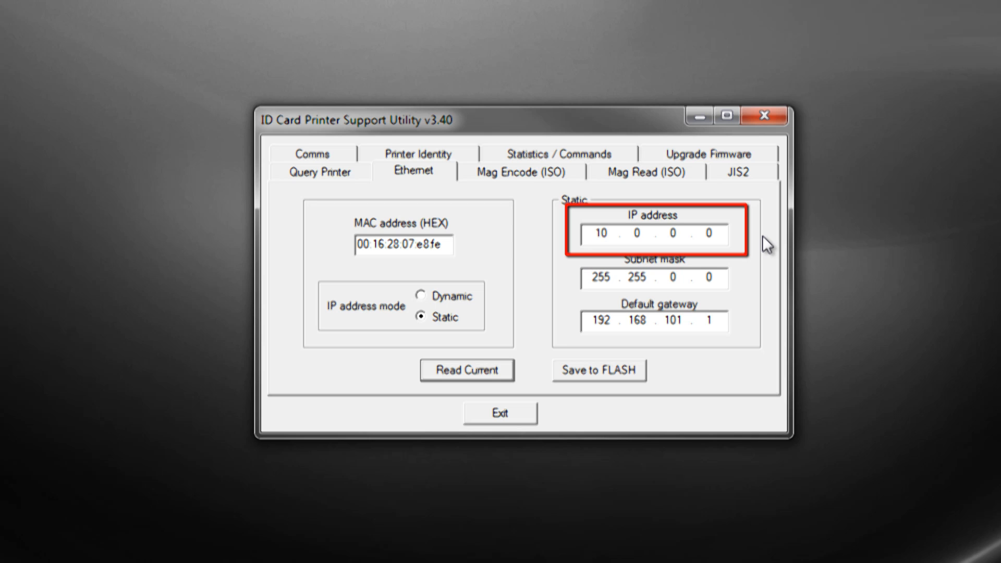
left_click(636, 233)
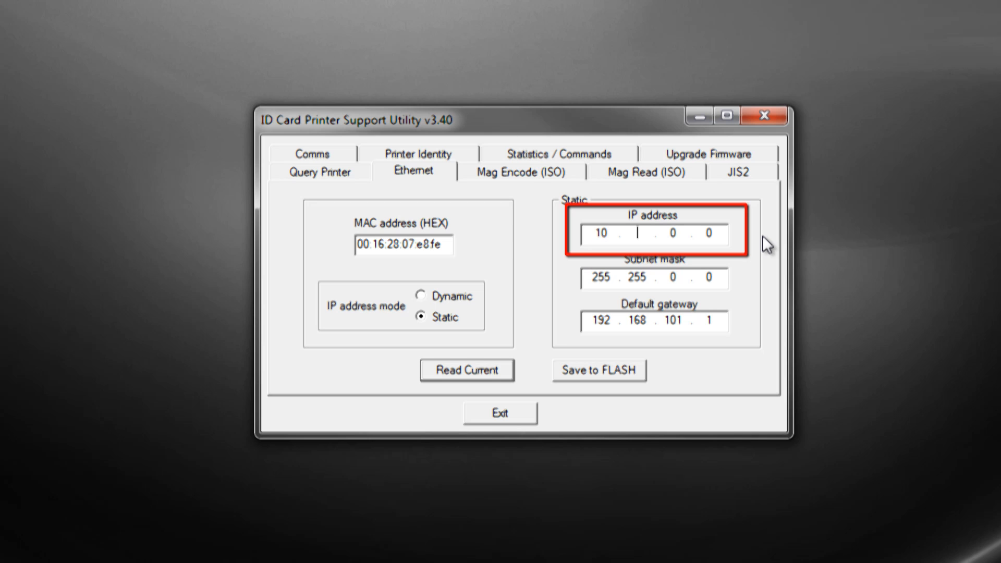
type("3")
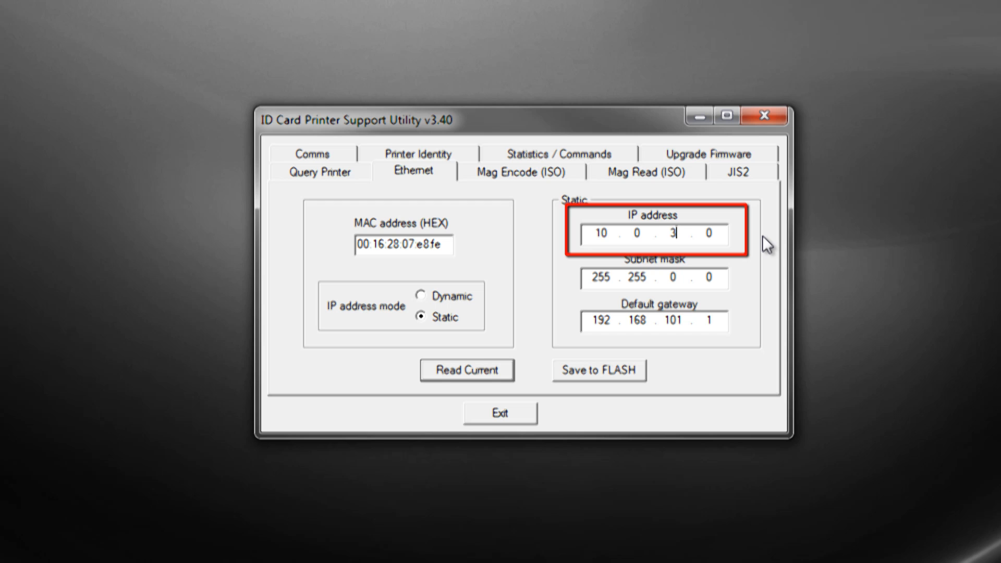
type("48")
left_click(654, 278)
type("255.")
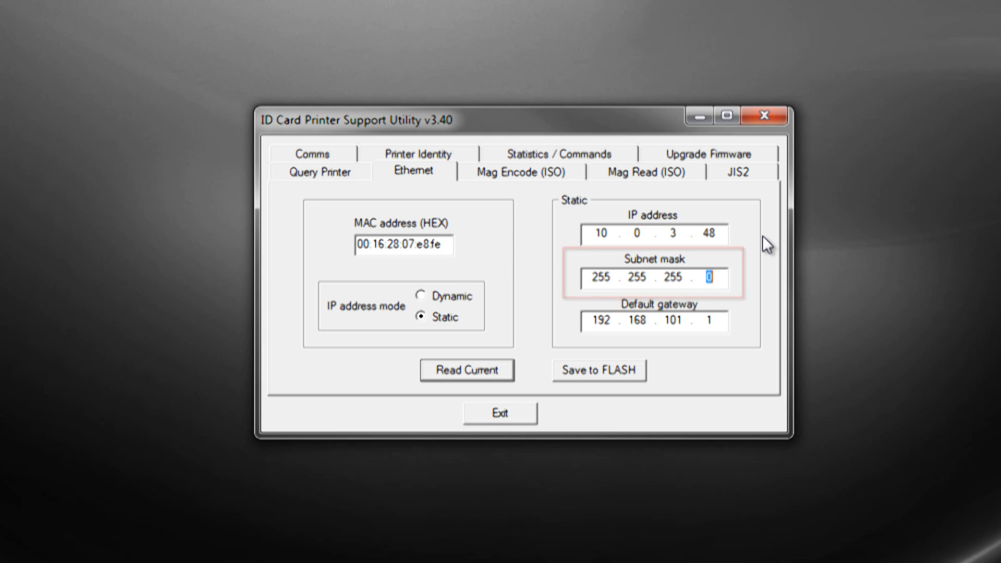
Set the default gateway to 10.0.3.1 and save the network settings to FLASH.
left_click(599, 321)
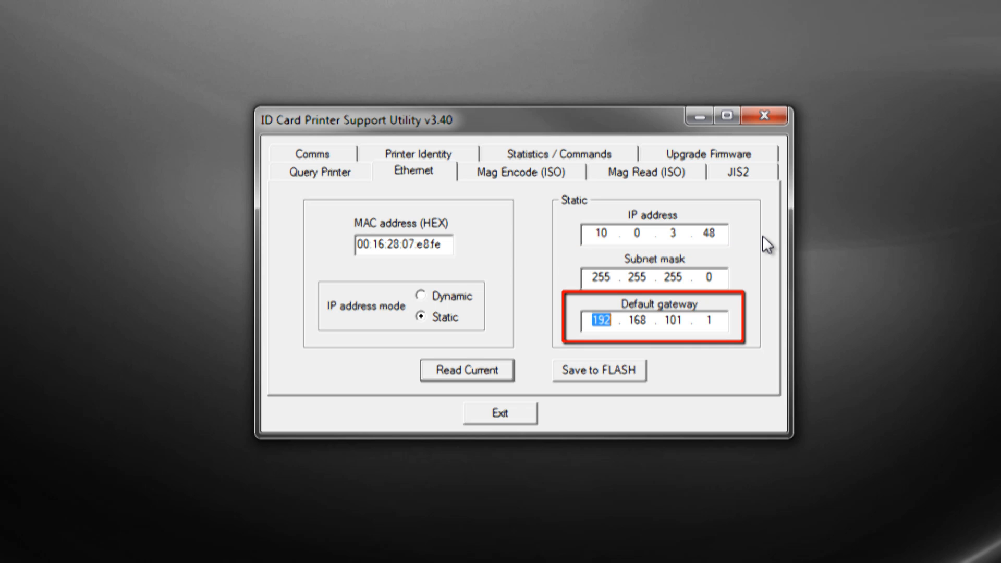
type("10")
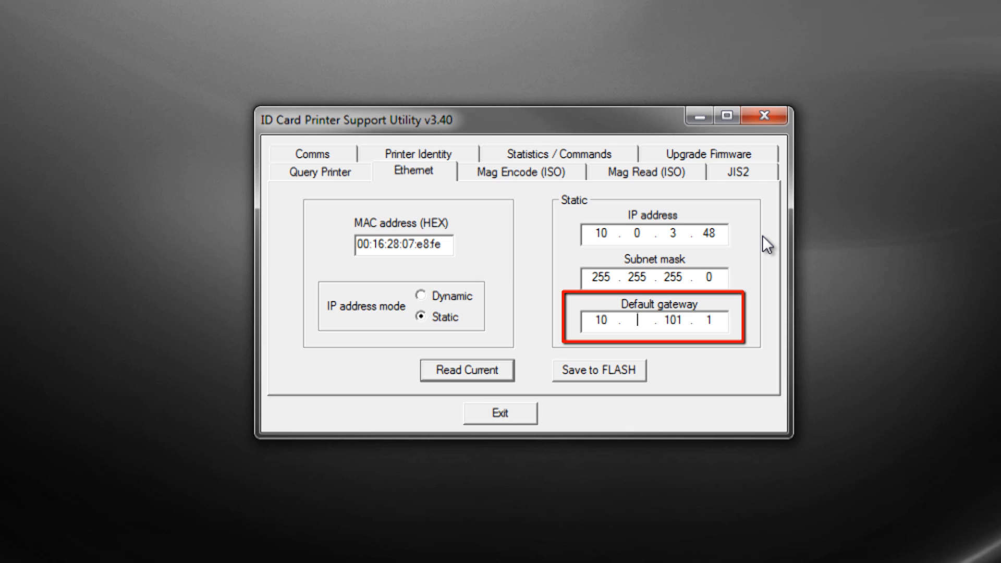
type("0")
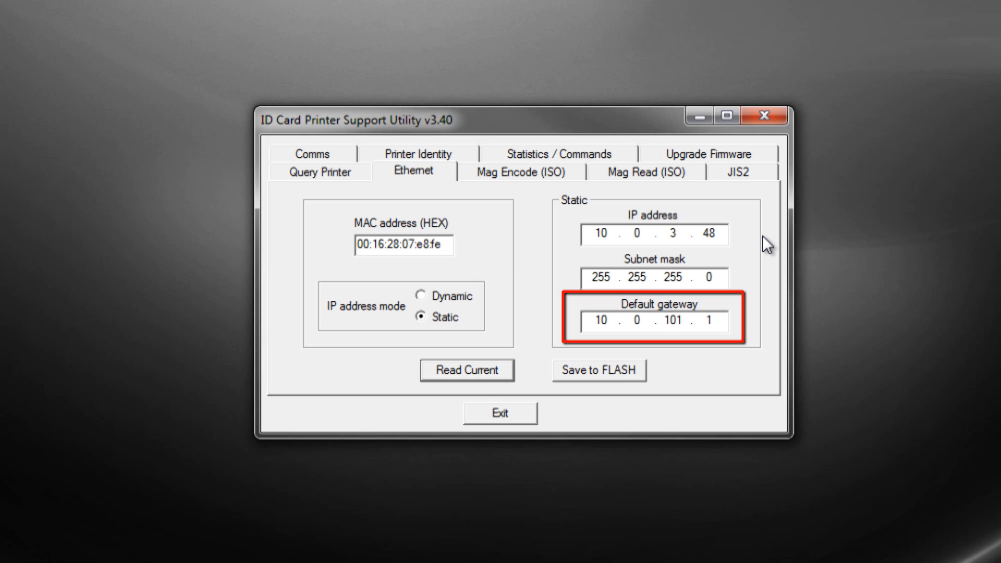
type("3")
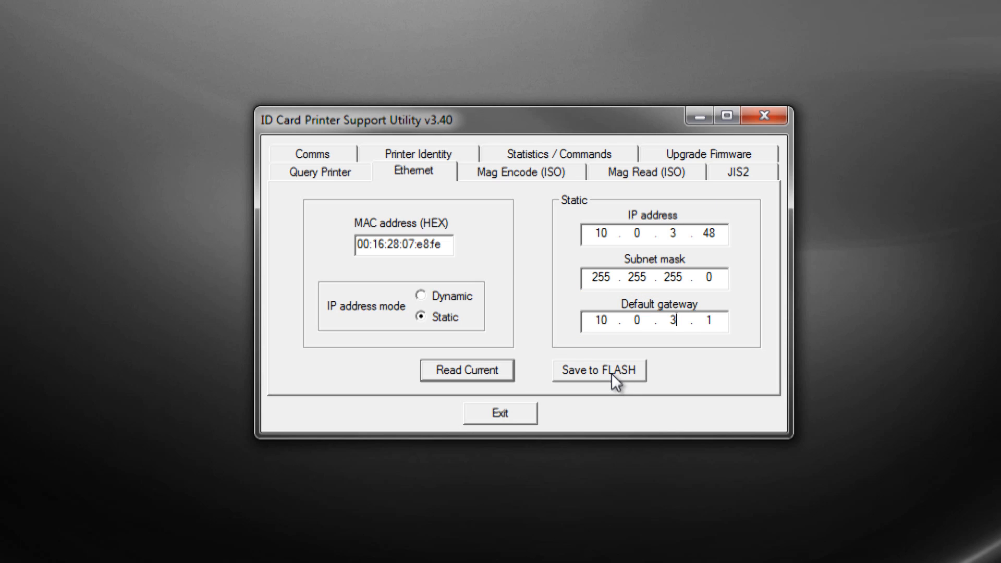
left_click(598, 371)
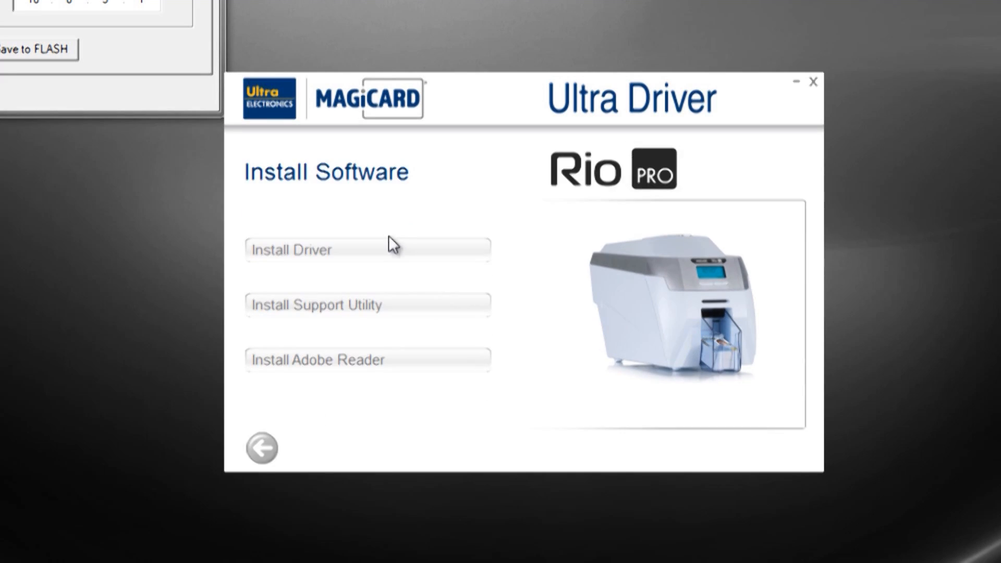
Install the driver over Ethernet, creating a TCP/IP port for 10.0.3.48, and continue.
left_click(367, 250)
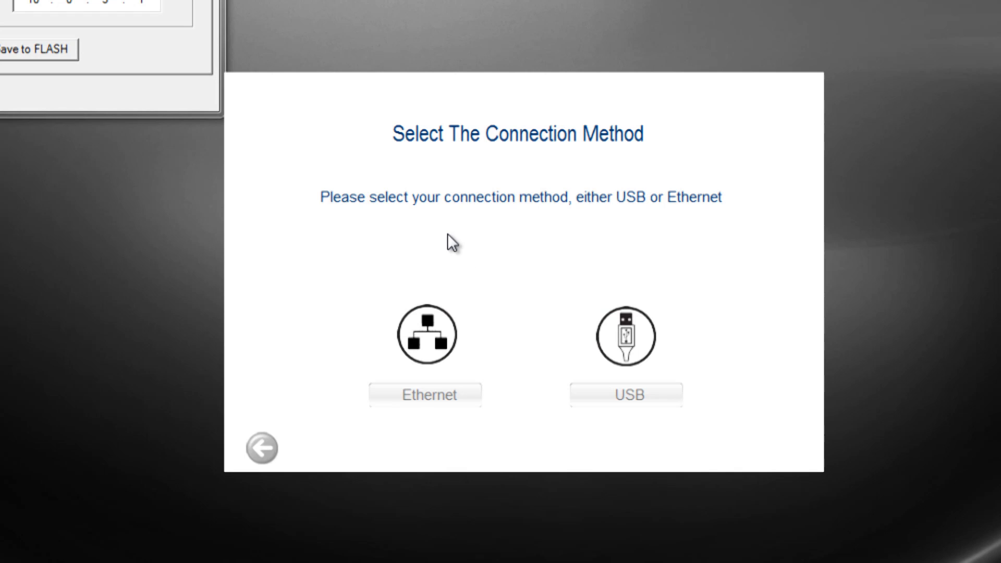
left_click(425, 395)
type("3")
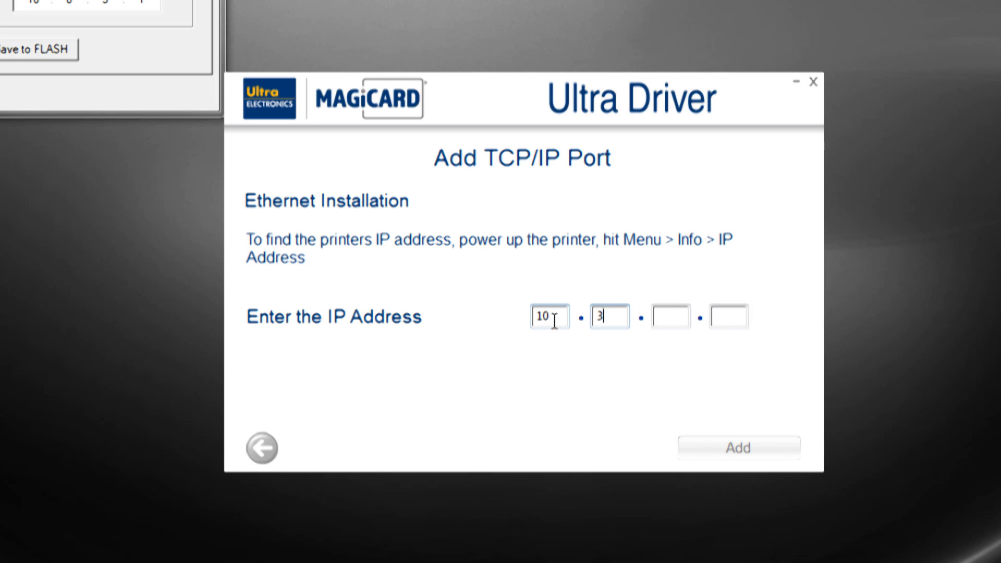
type("0")
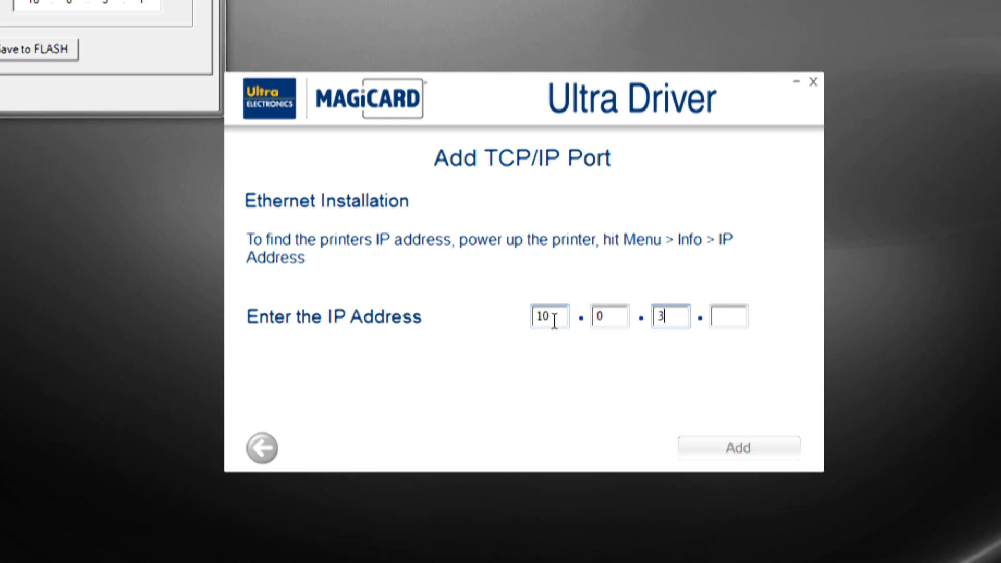
type("48")
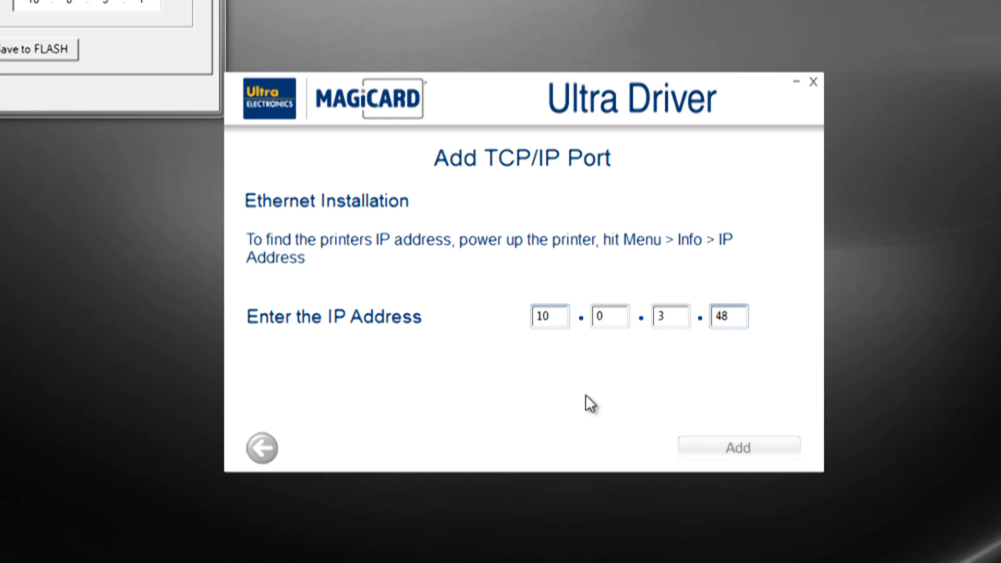
left_click(738, 448)
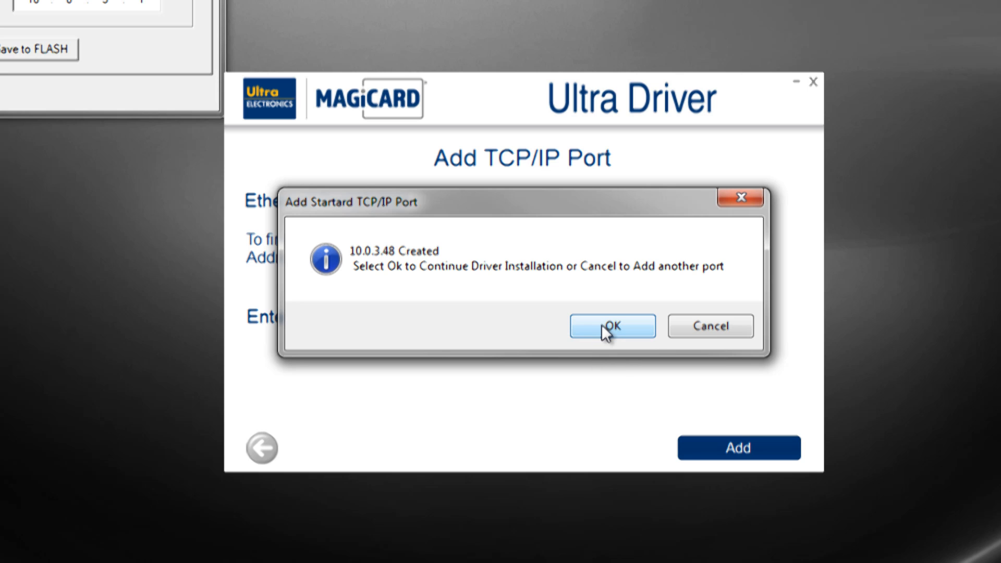
left_click(611, 326)
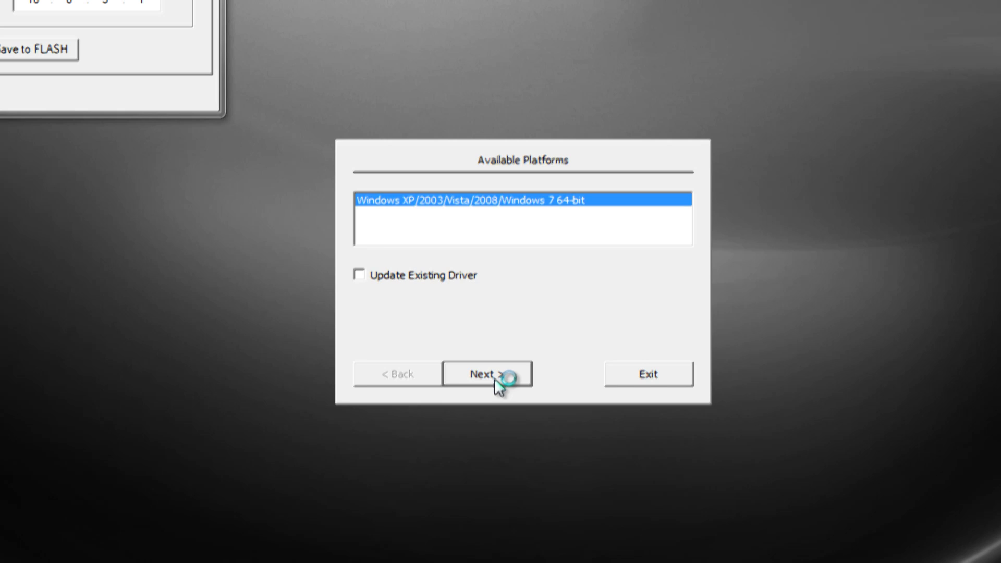
Accept the 64-bit platform and name the printer Magicard Rio Pro (Copy Room).
left_click(486, 373)
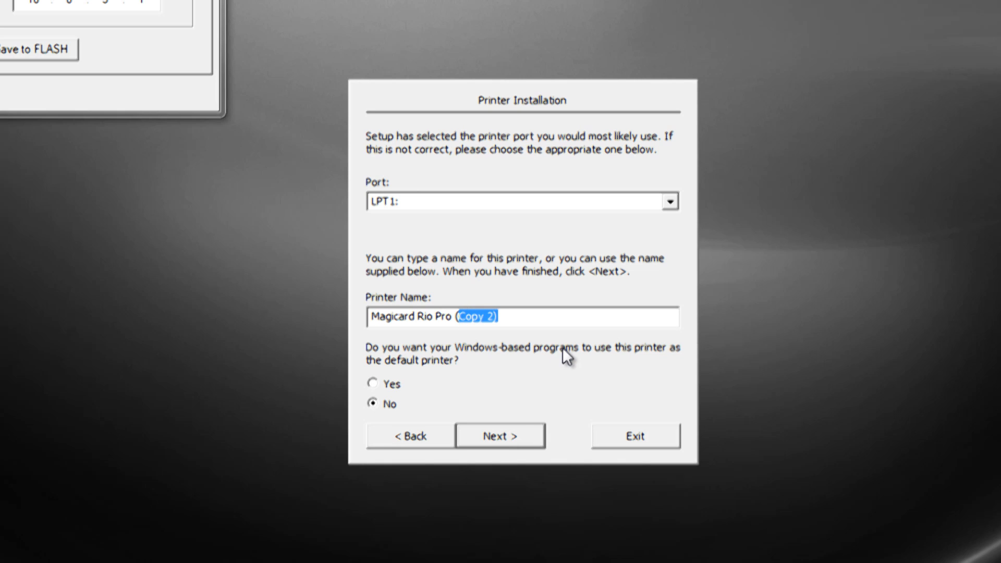
type("Copy Room")
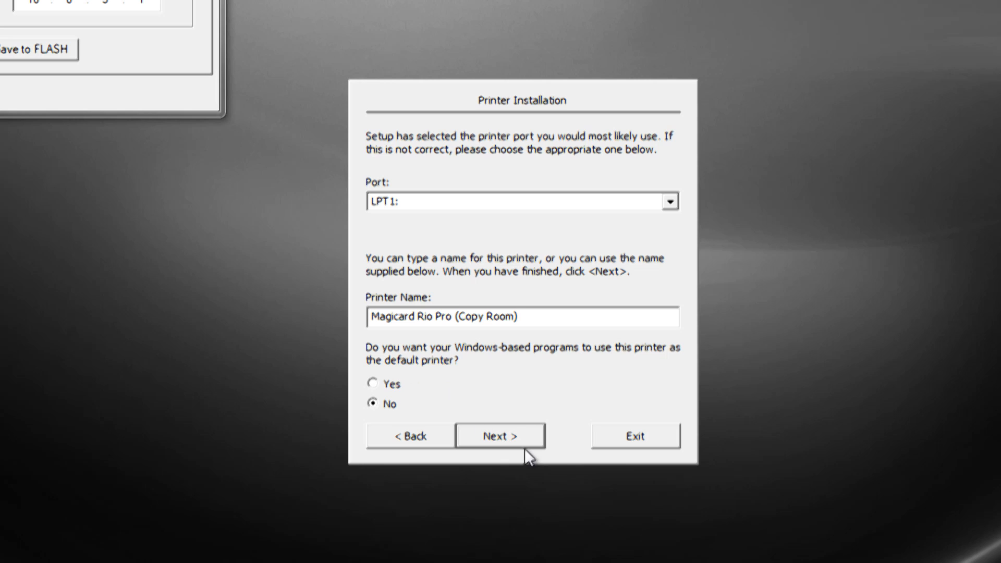
left_click(500, 436)
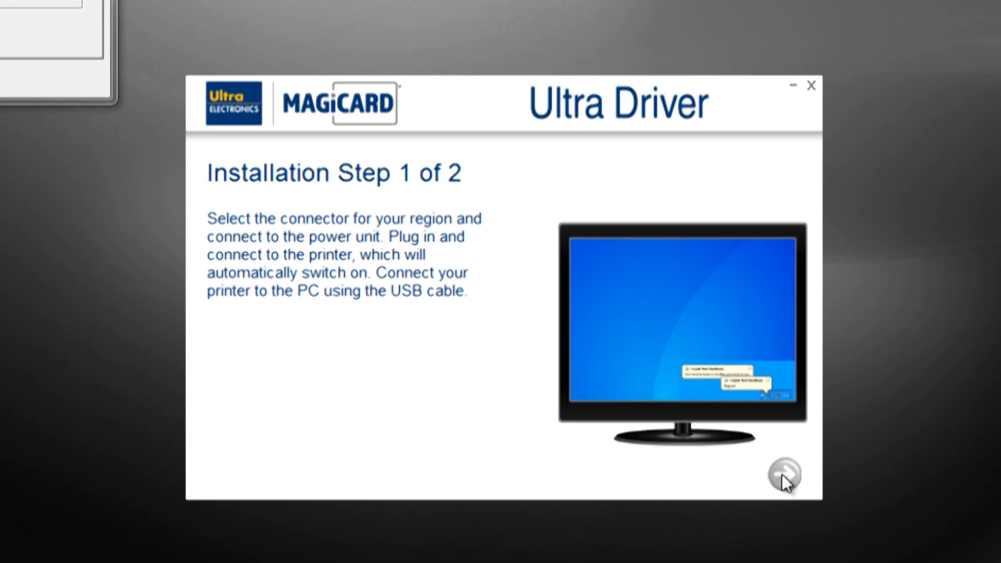
mouse_move(784, 476)
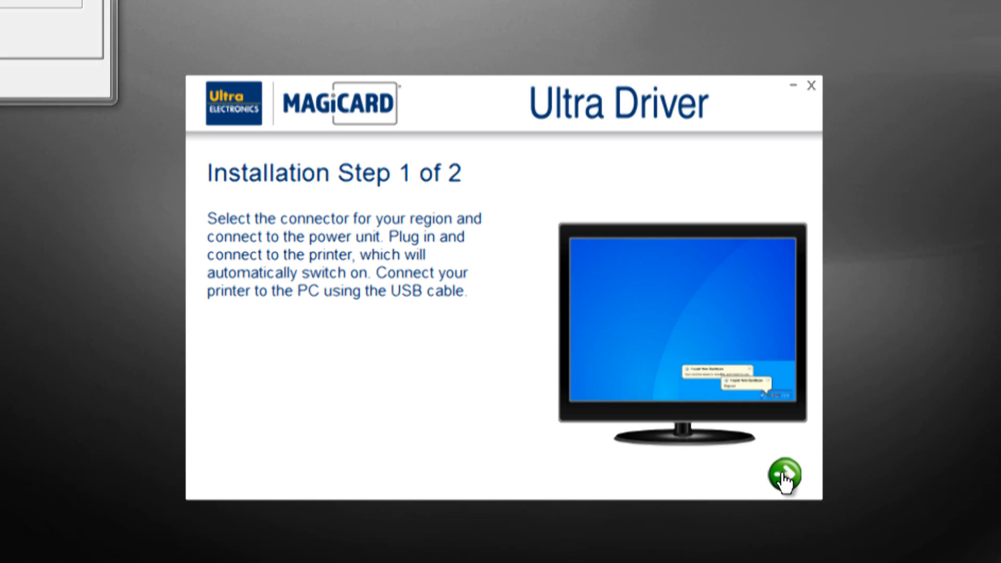
Skip through the Magicard Updater setup and proceed to Register Now.
left_click(784, 475)
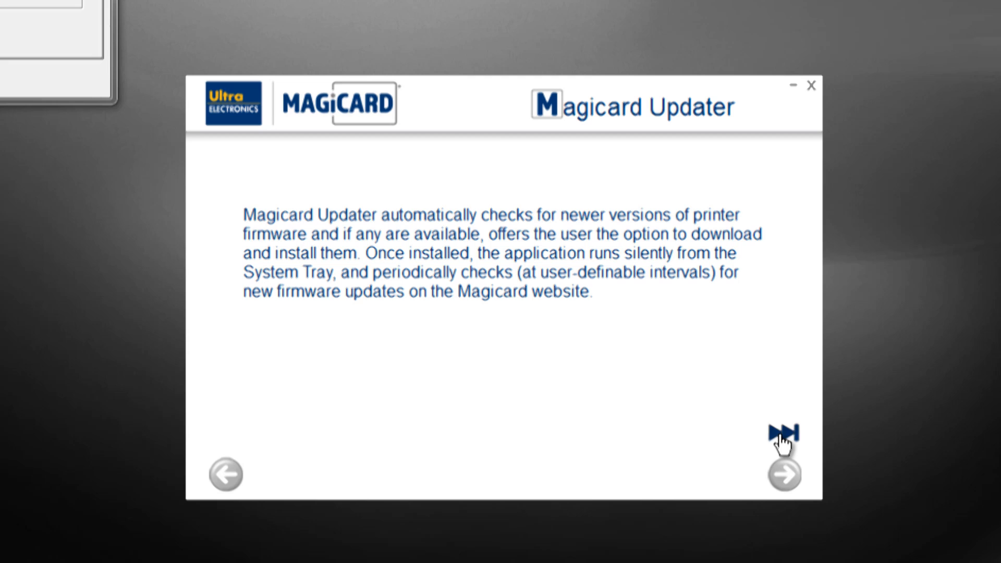
left_click(785, 475)
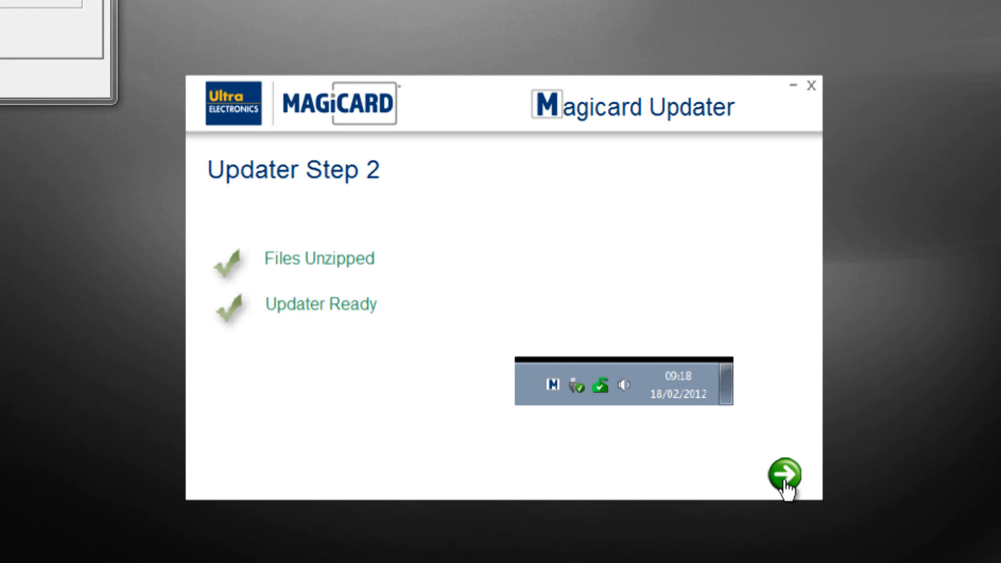
left_click(786, 472)
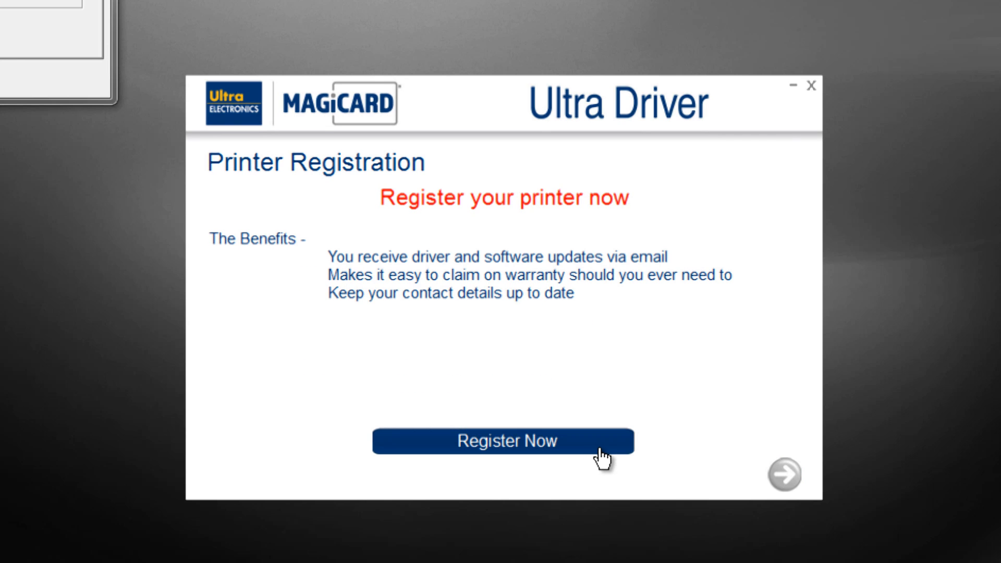
left_click(503, 441)
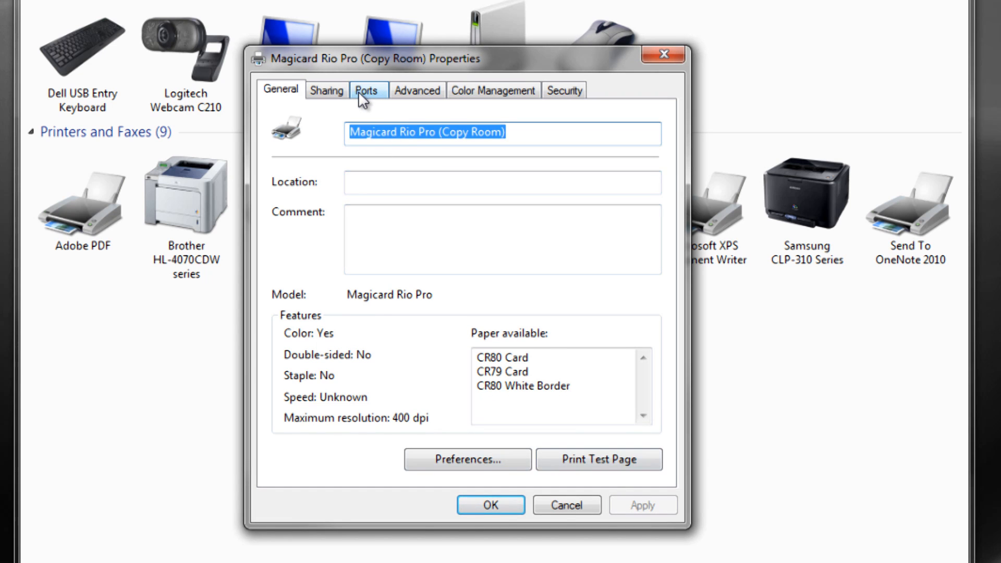
Assign Magicard Rio Pro (Copy Room) to the 10.0.3.48 TCP/IP port and apply.
left_click(367, 91)
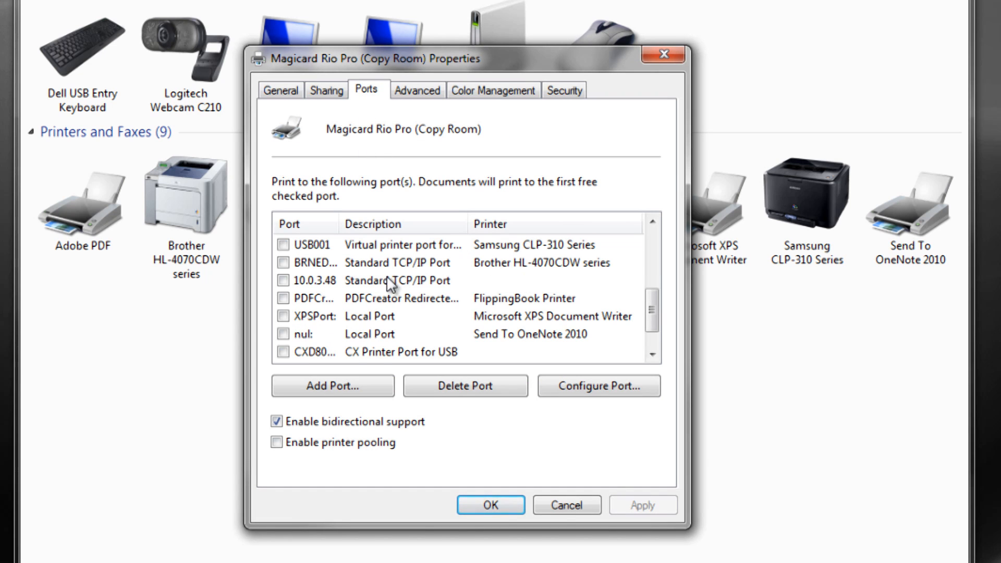
left_click(284, 280)
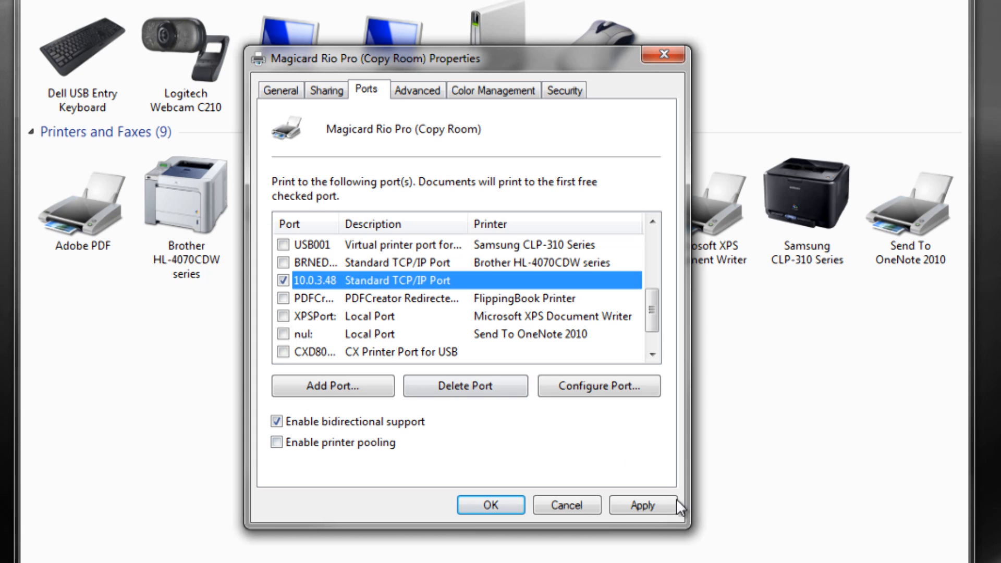
left_click(643, 505)
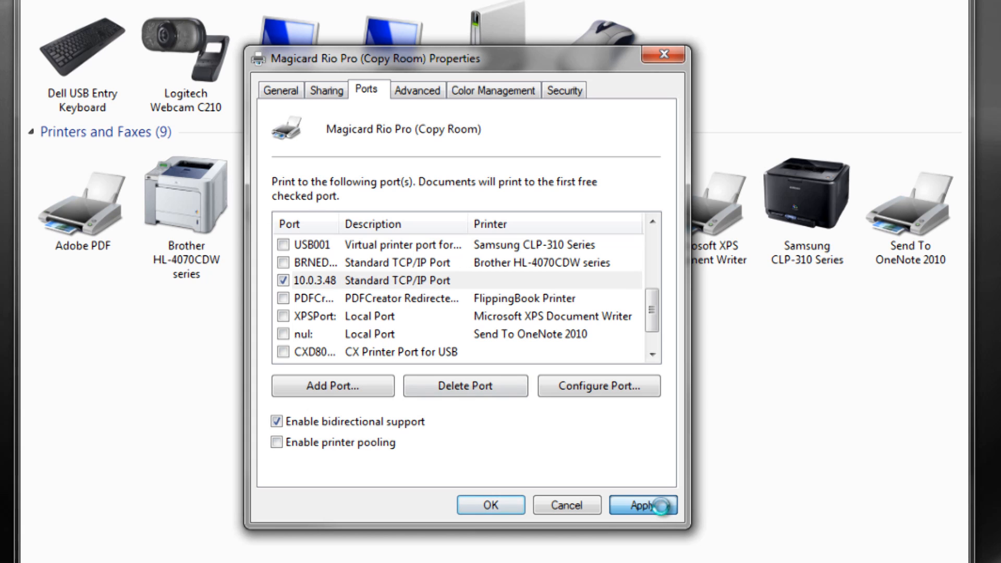
left_click(644, 505)
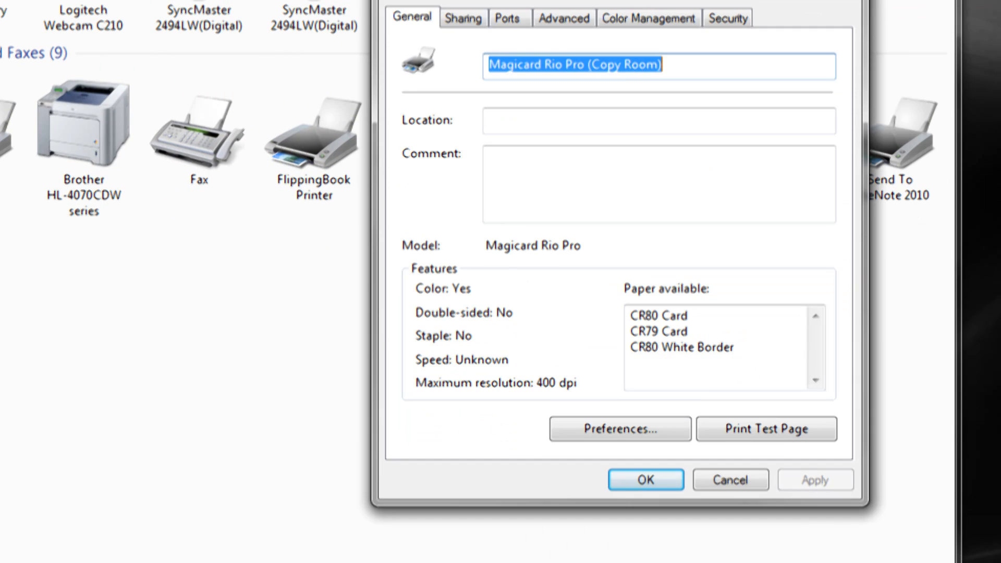
Send a test page to Magicard Rio Pro (Copy Room) and dismiss the confirmation.
left_click(767, 428)
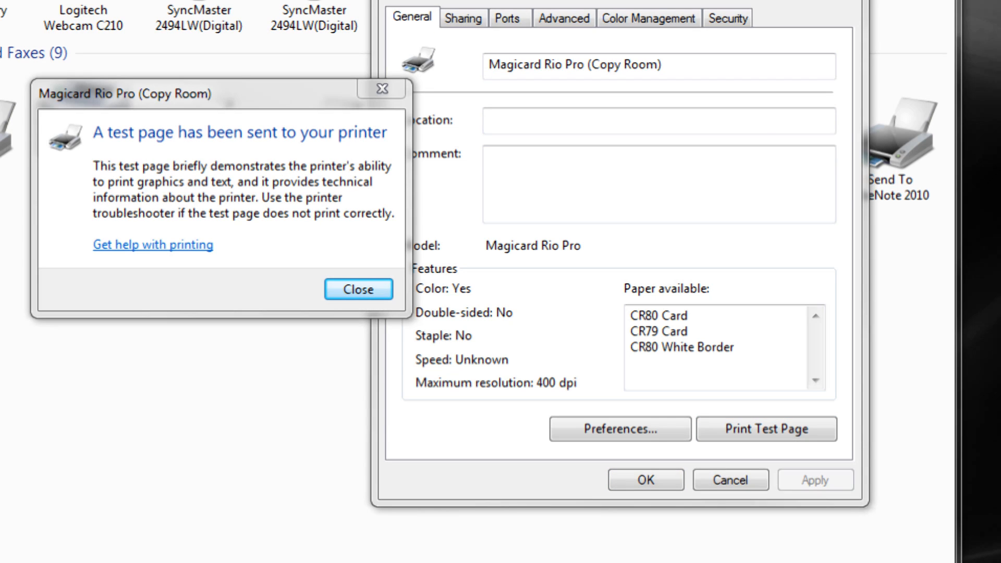
left_click(359, 289)
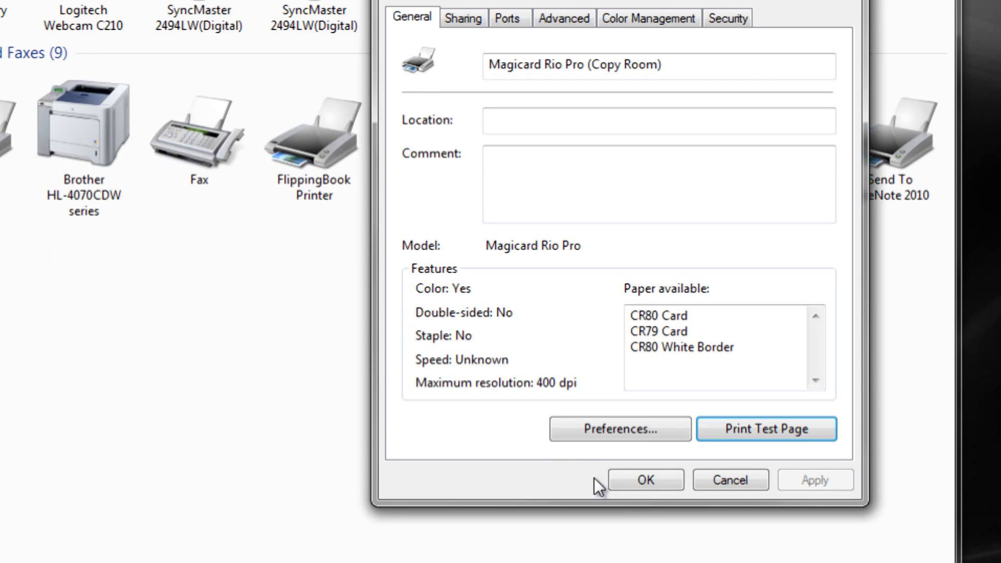